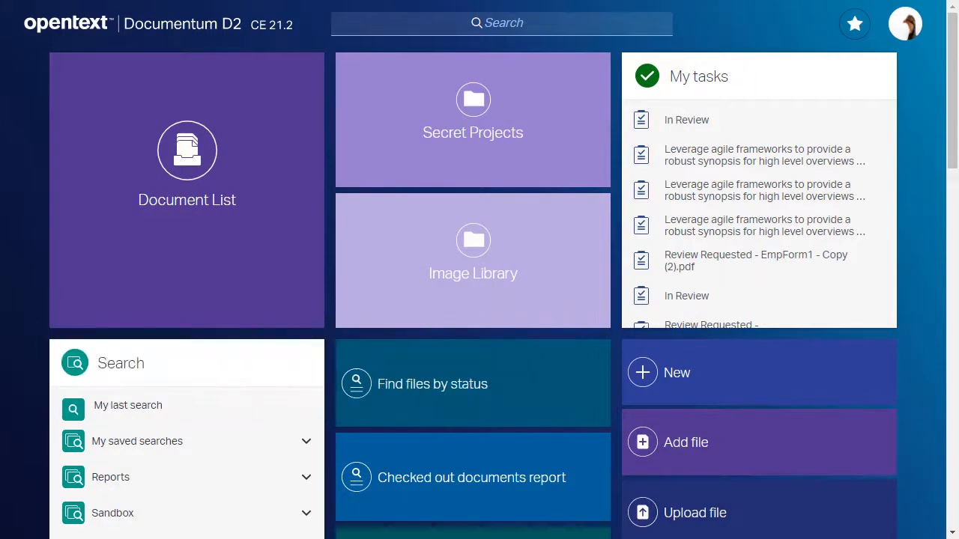
{"action": "mouse_move", "coordinate": [257, 195]}
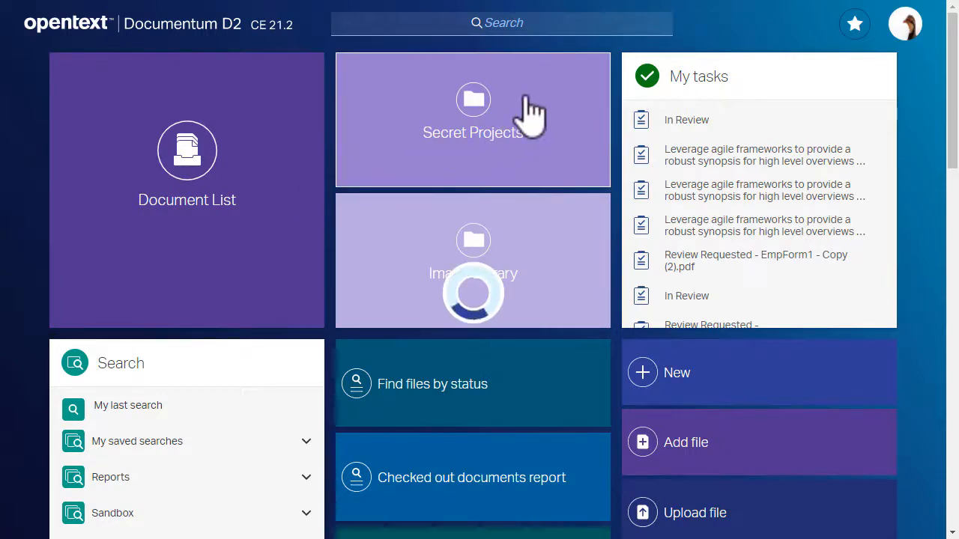
Open the Documentation folder inside the Projects area from the home dashboard
{"action": "left_click", "coordinate": [474, 119]}
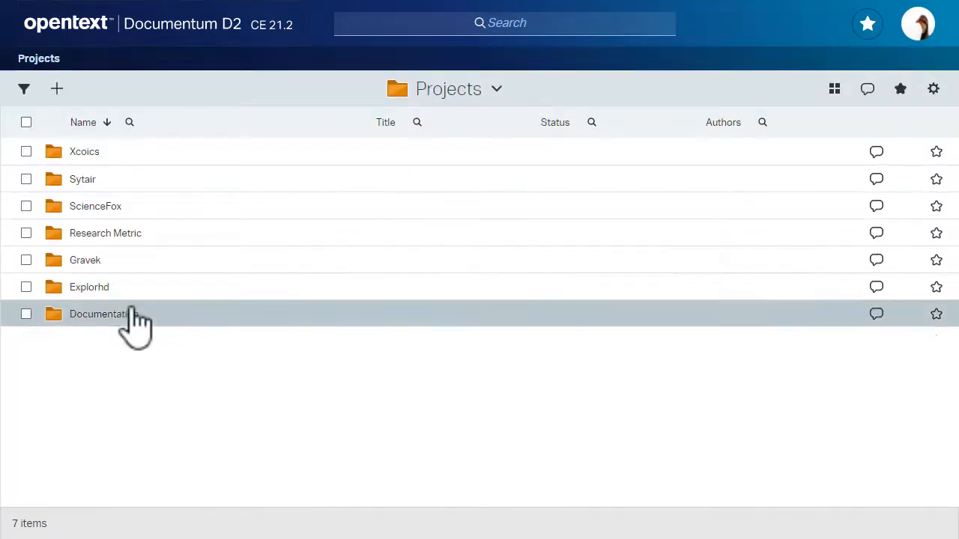
{"action": "double_click", "coordinate": [98, 315]}
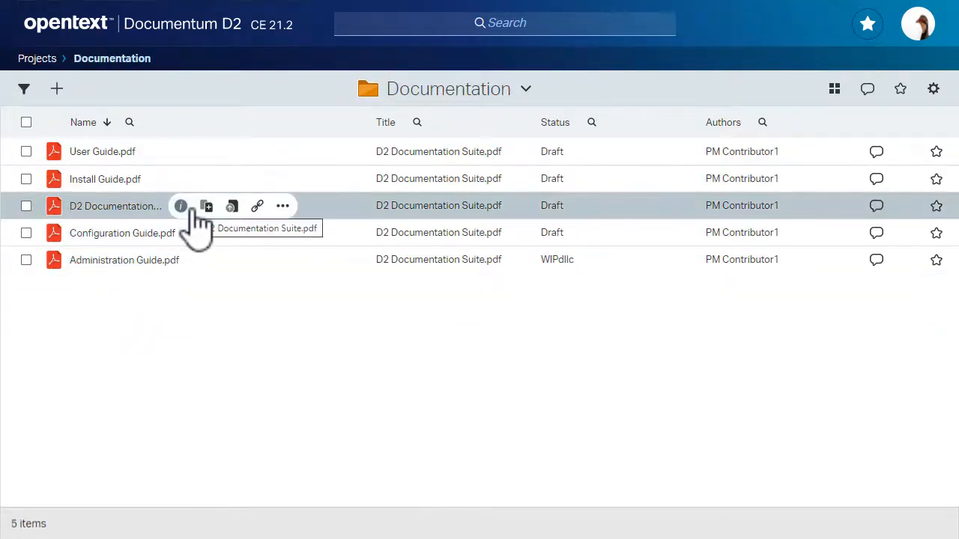
Start a Create relation for D2 Documentation Suite.pdf from its More actions menu
{"action": "left_click", "coordinate": [282, 207]}
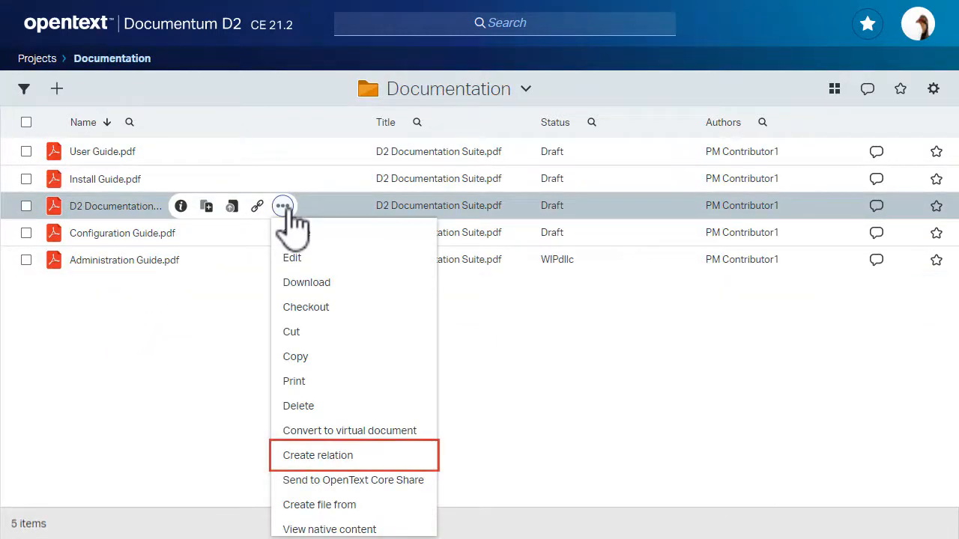
{"action": "left_click", "coordinate": [318, 456]}
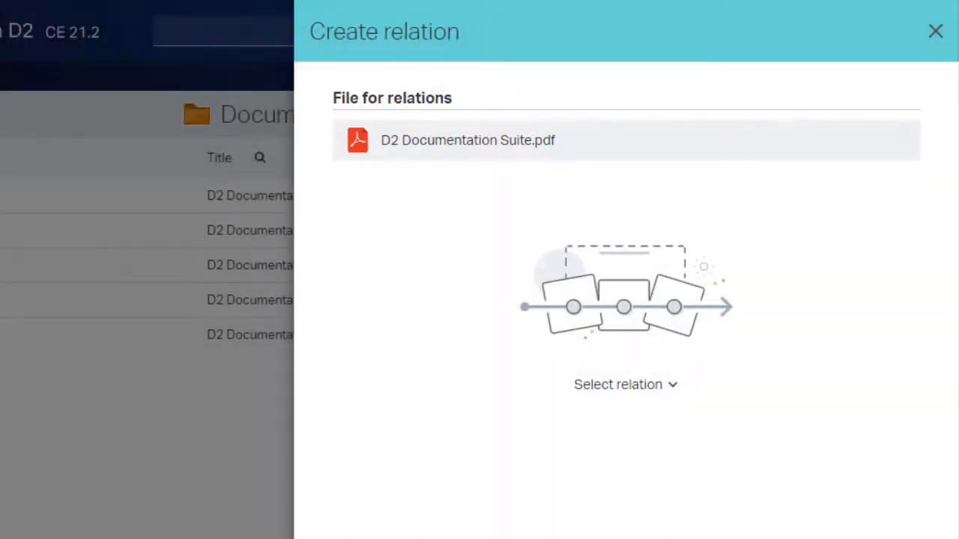
Choose 'Gets info from' as the relation type in the Create relation panel
{"action": "left_click", "coordinate": [625, 383]}
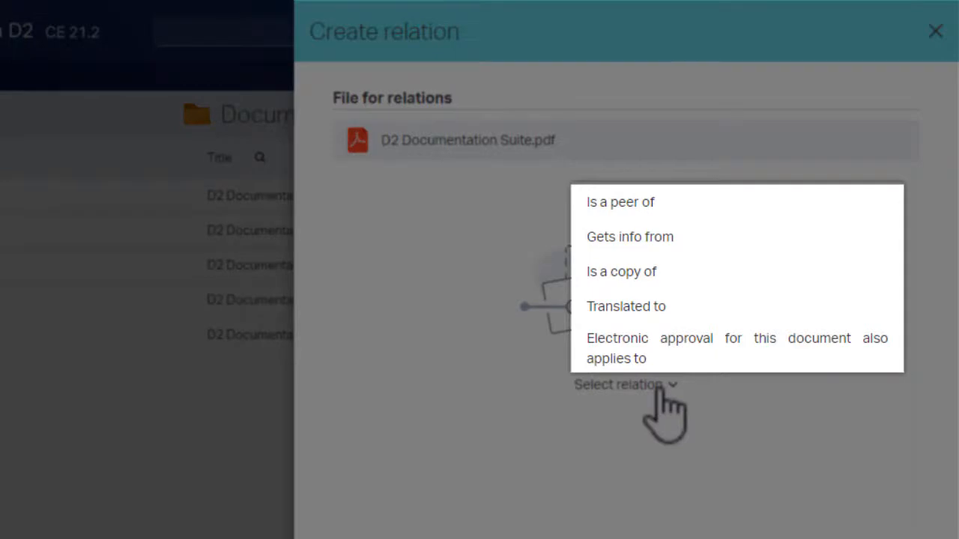
{"action": "mouse_move", "coordinate": [651, 348]}
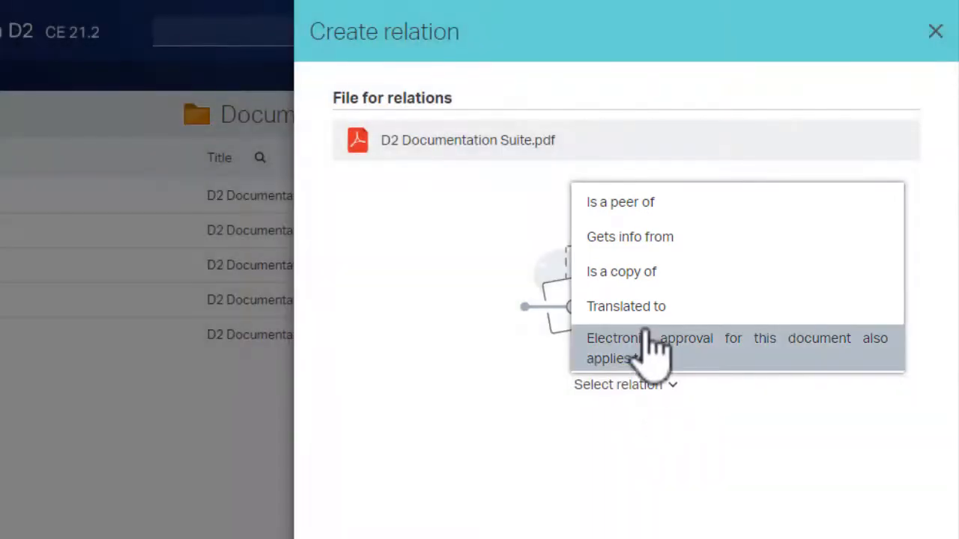
{"action": "mouse_move", "coordinate": [637, 305]}
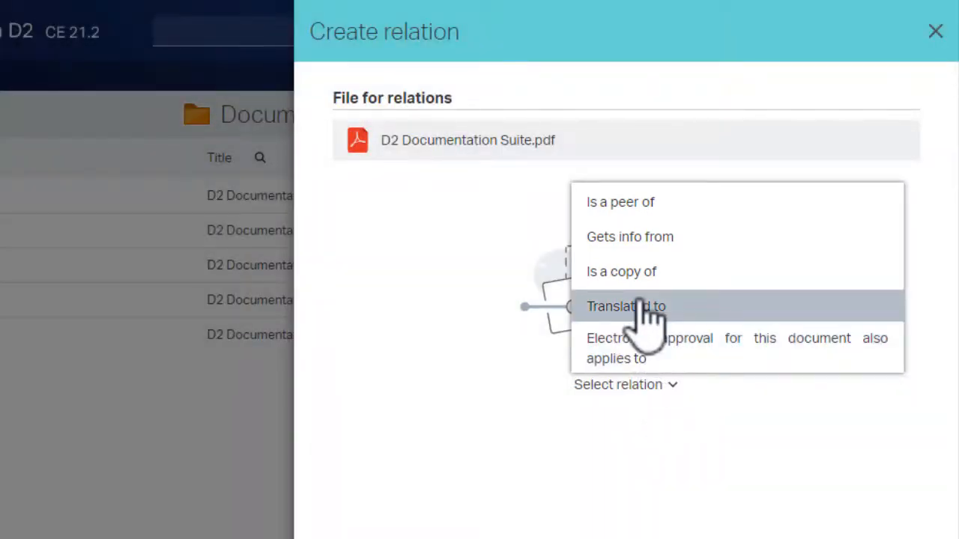
{"action": "mouse_move", "coordinate": [629, 237]}
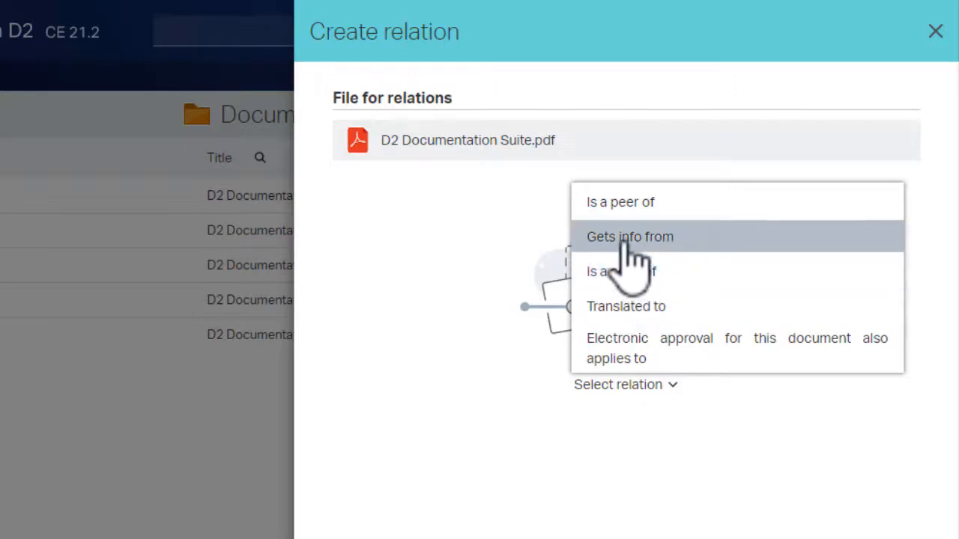
{"action": "left_click", "coordinate": [629, 237]}
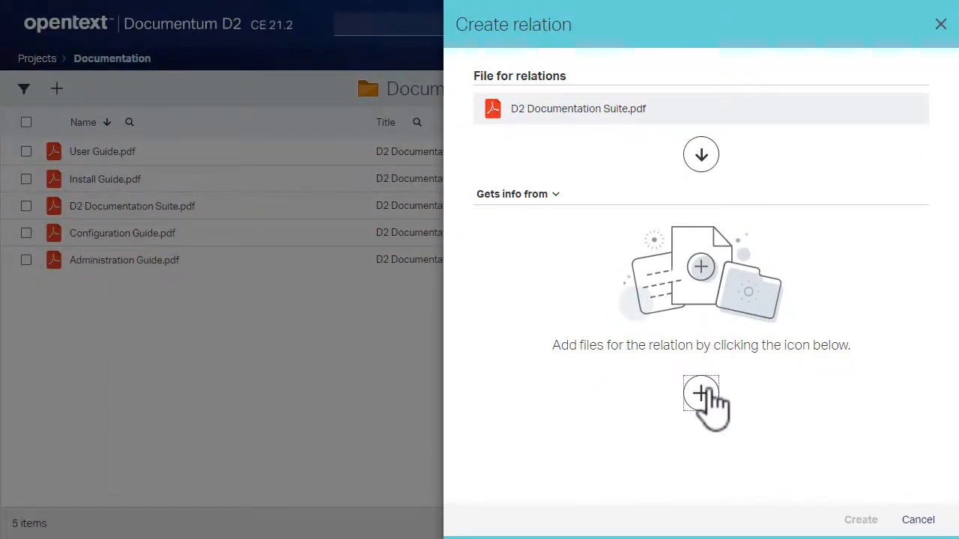
Add the User, Install, Configuration and Administration Guide PDFs as related files
{"action": "left_click", "coordinate": [701, 392]}
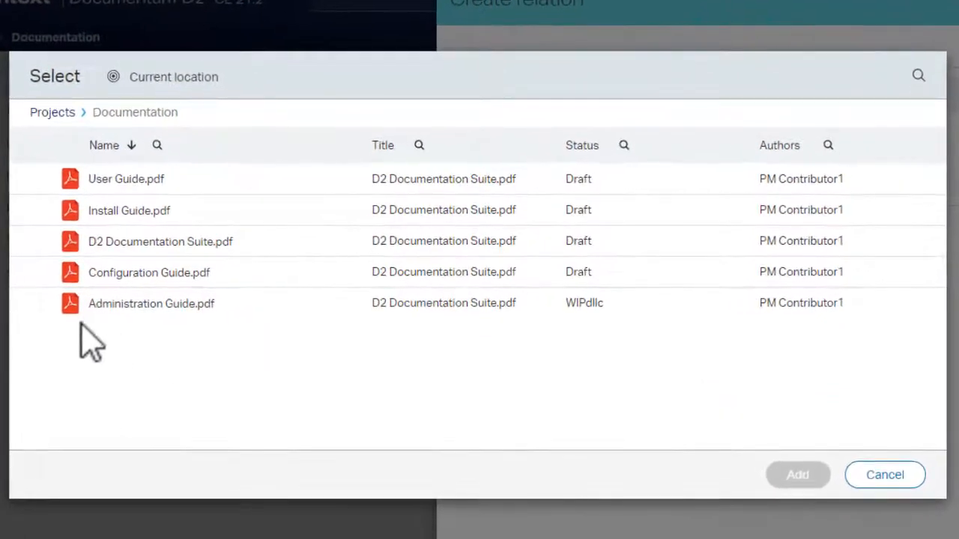
{"action": "left_click", "coordinate": [150, 273]}
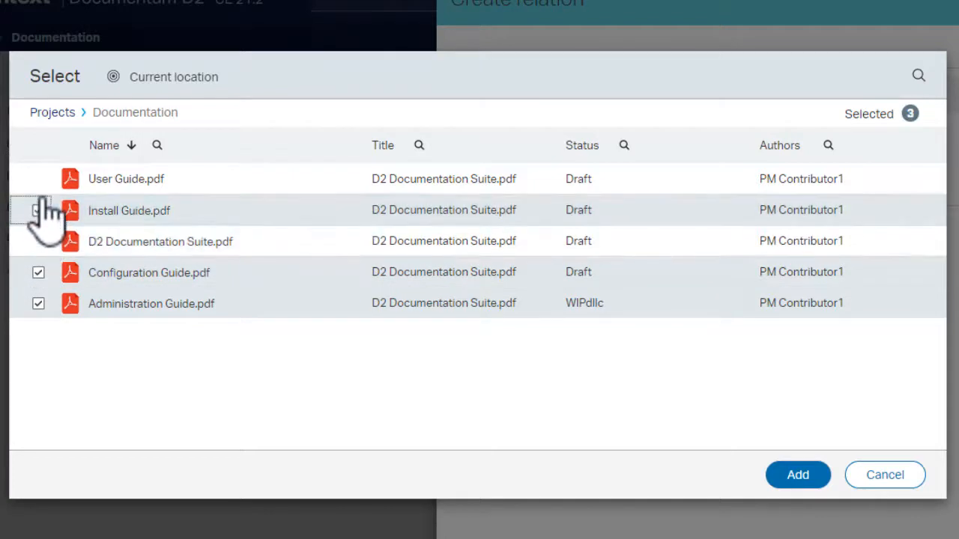
{"action": "left_click", "coordinate": [39, 180]}
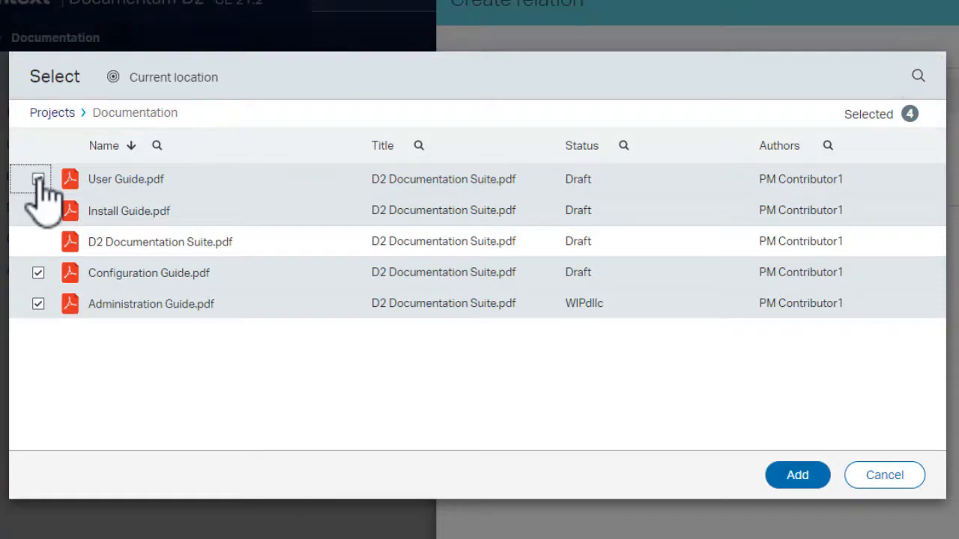
{"action": "left_click", "coordinate": [797, 474]}
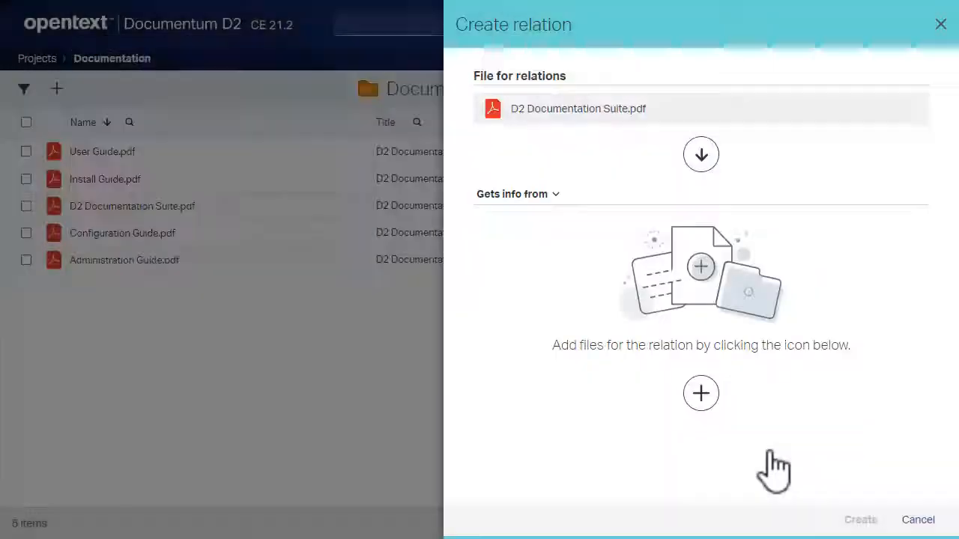
Create the four relations with the comment 'Customer documentation source files.'
{"action": "left_click", "coordinate": [701, 393]}
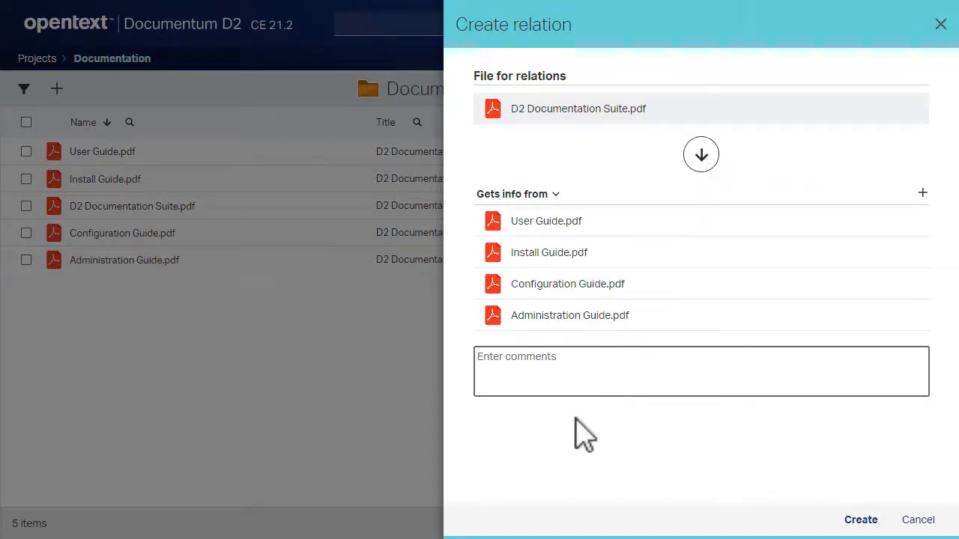
{"action": "type", "text": "Customer documentation source files."}
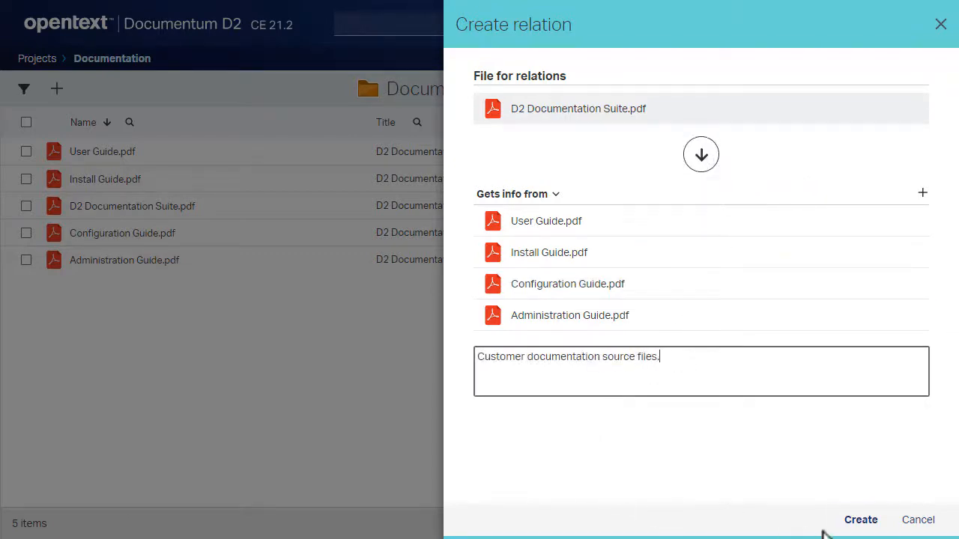
{"action": "left_click", "coordinate": [860, 519]}
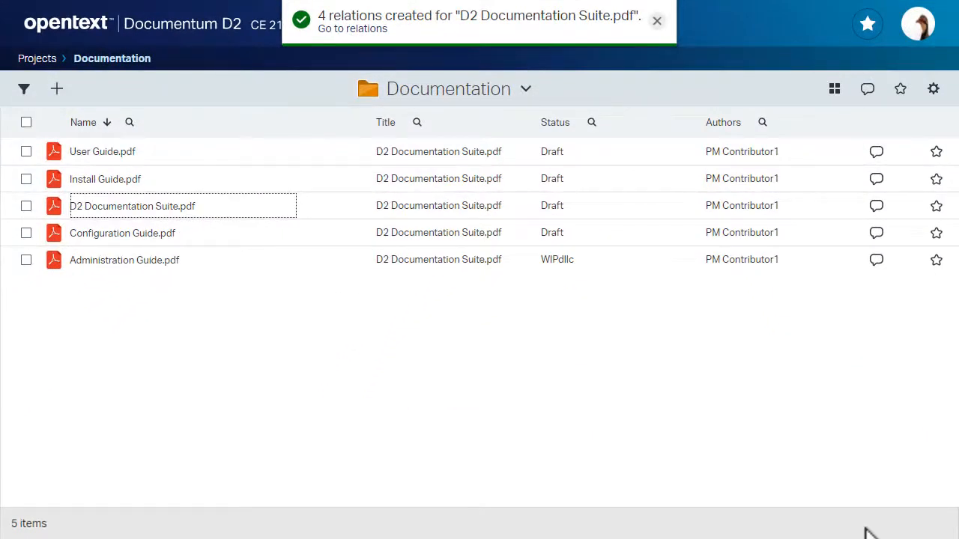
Open D2 Documentation Suite.pdf and switch its Properties view to Relations
{"action": "left_click", "coordinate": [132, 205]}
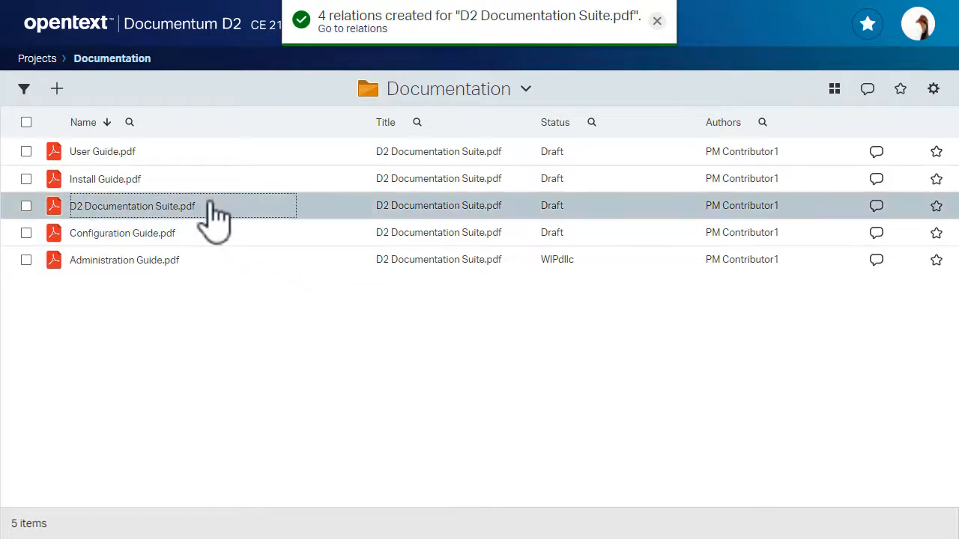
{"action": "mouse_move", "coordinate": [209, 206]}
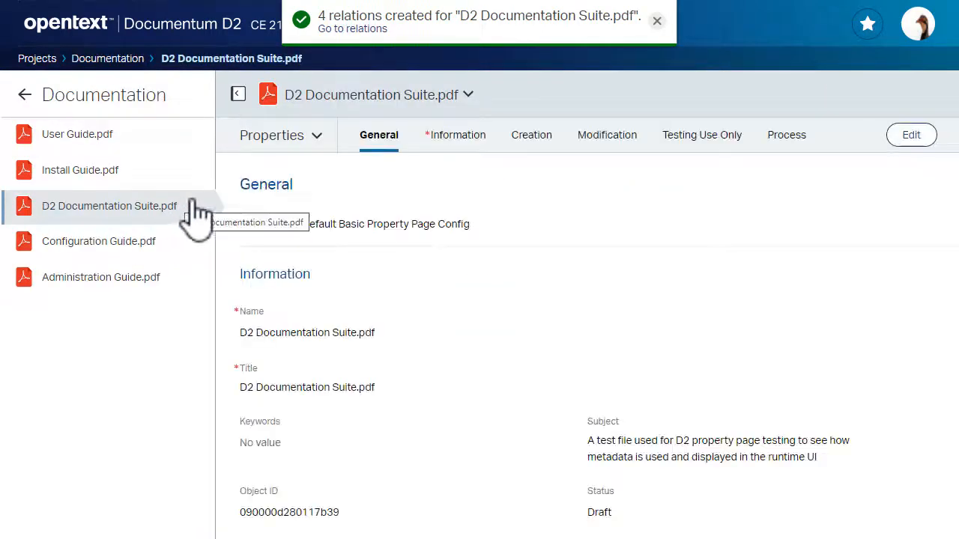
{"action": "left_click", "coordinate": [281, 135]}
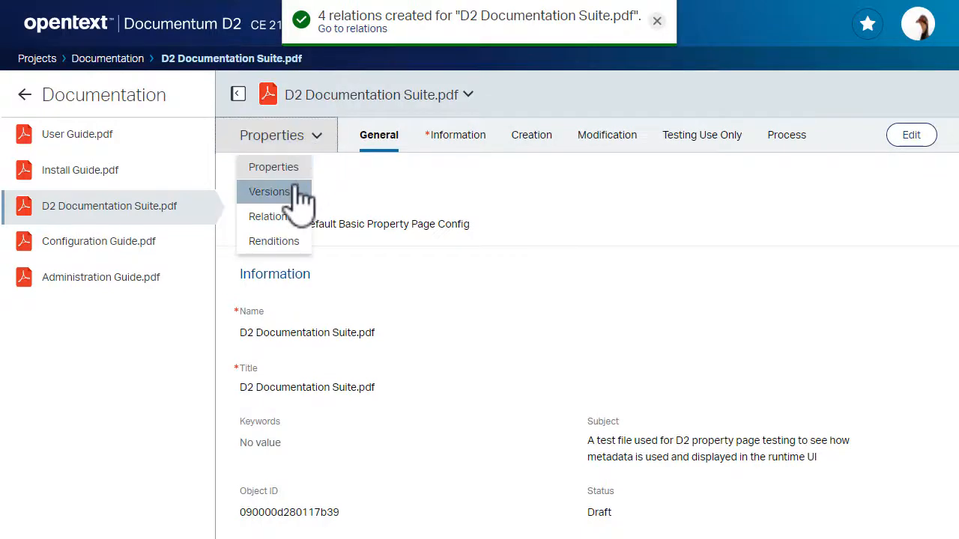
{"action": "left_click", "coordinate": [268, 216]}
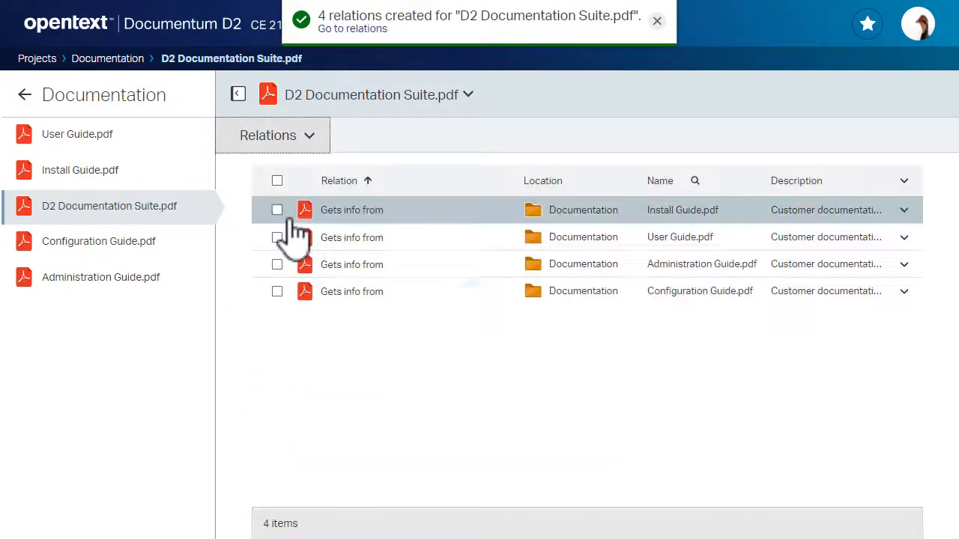
Select all four listed relations and delete them
{"action": "left_click", "coordinate": [278, 210]}
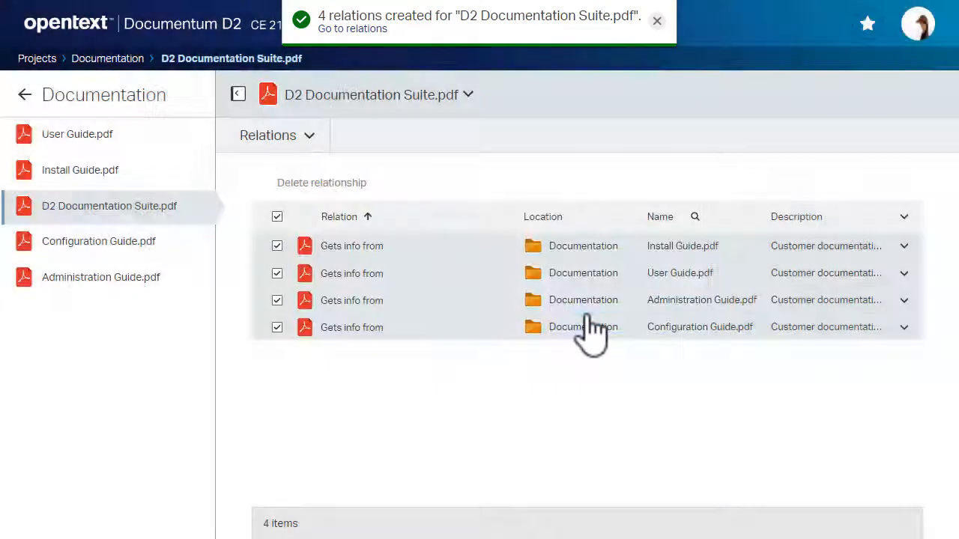
{"action": "left_click", "coordinate": [320, 183]}
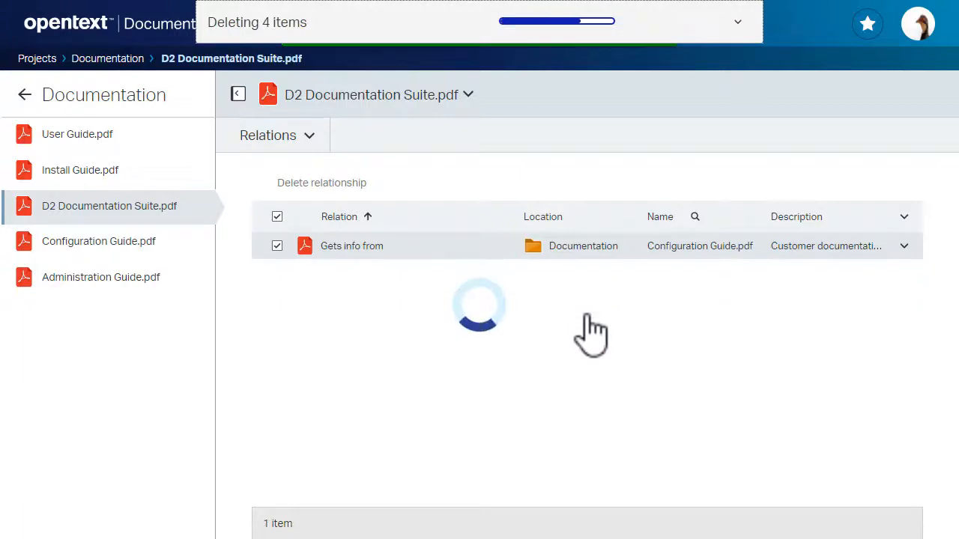